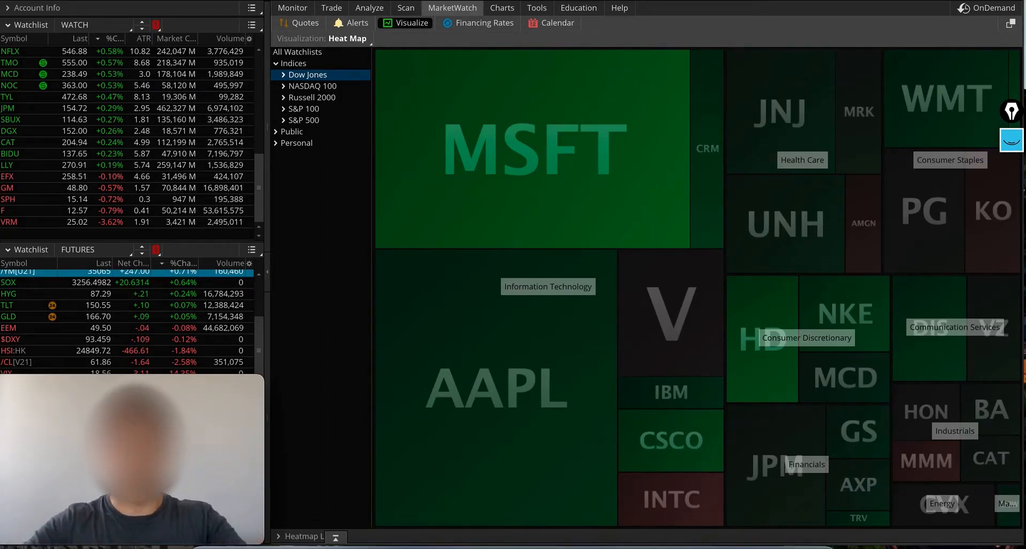
{"action": "mouse_move", "coordinate": [513, 134]}
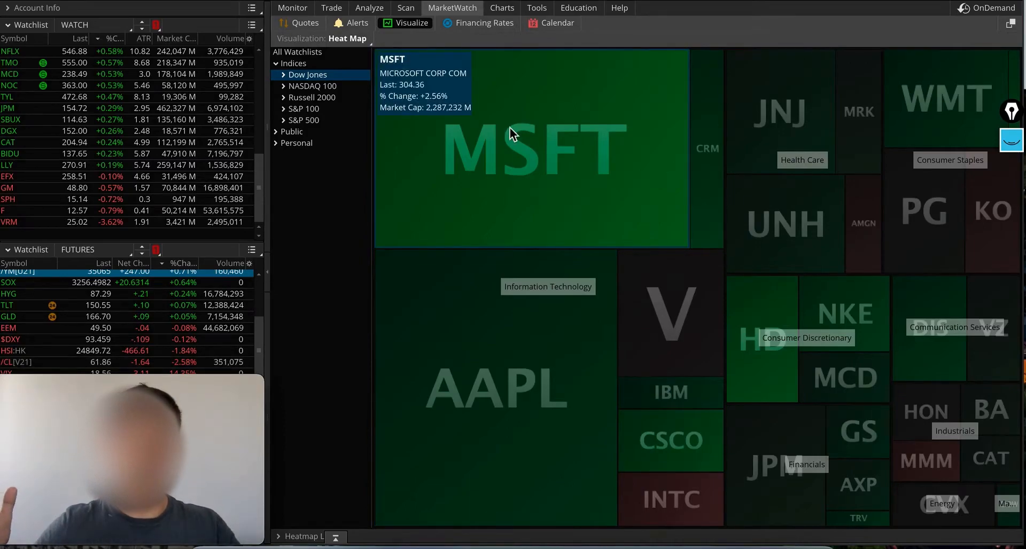
Leave the Dow Jones heat map for the /YM mini Dow futures 1Y daily chart.
{"action": "left_click", "coordinate": [501, 8]}
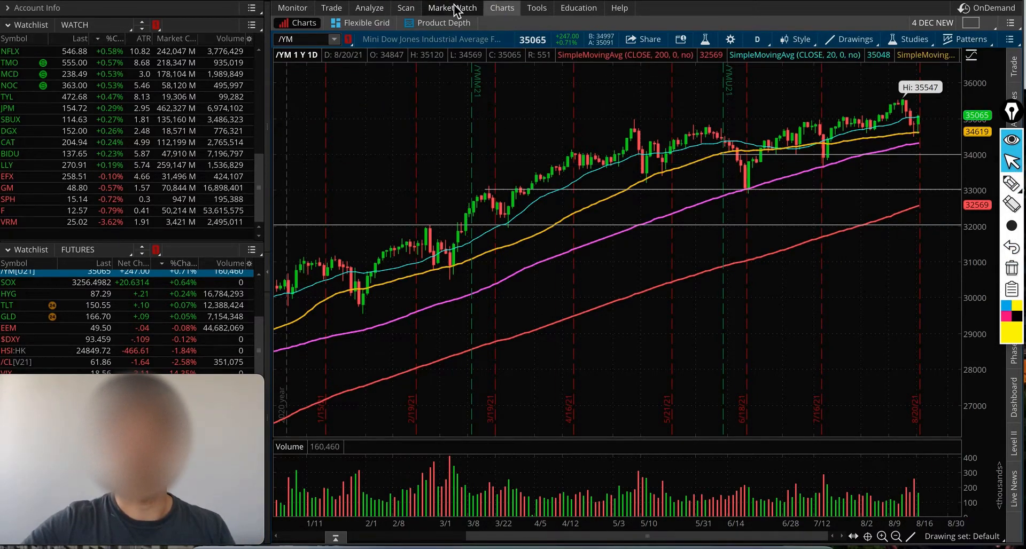
Return to MarketWatch and show the Indices heat map with S&P 500, Nasdaq 100, Dow and Russell 2000.
{"action": "left_click", "coordinate": [451, 8]}
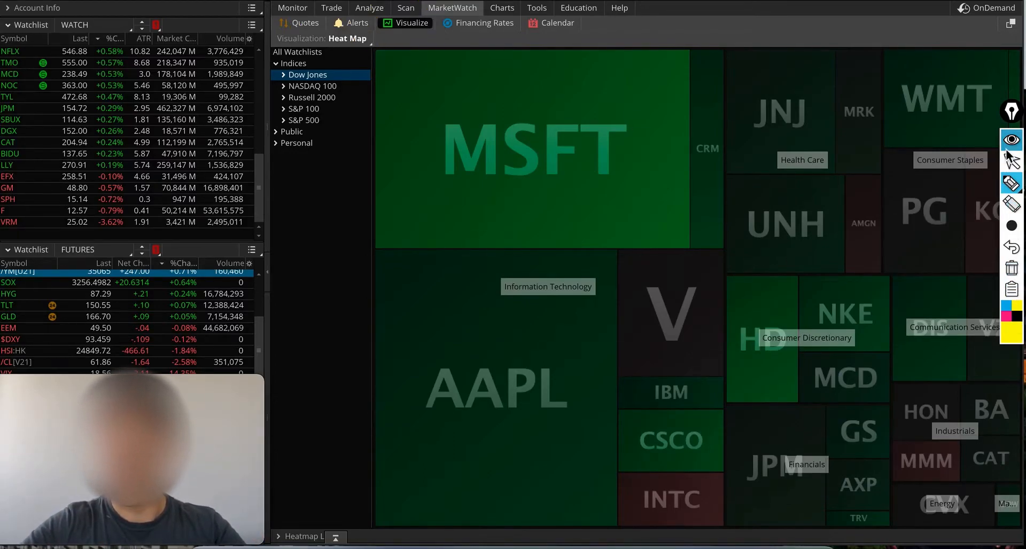
{"action": "left_click", "coordinate": [293, 63]}
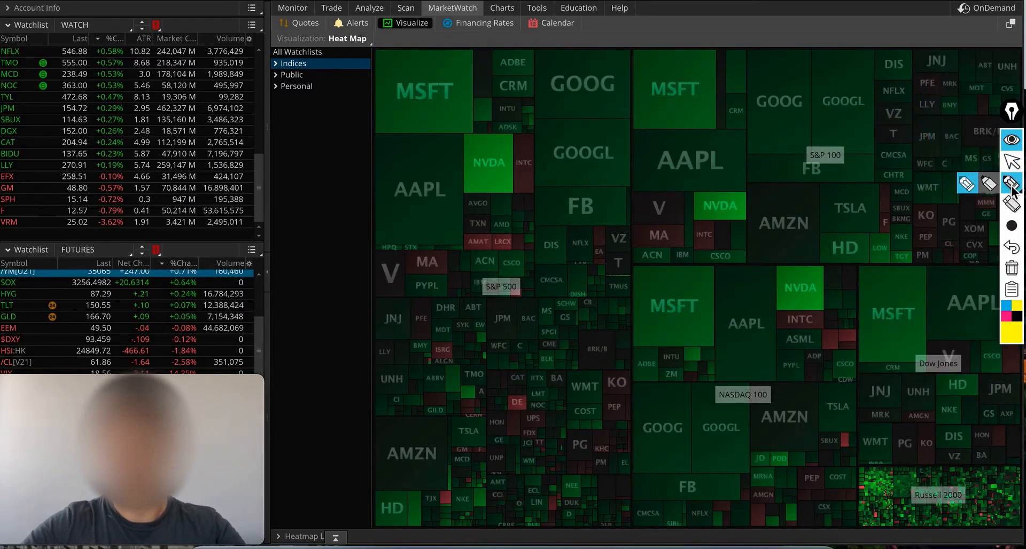
{"action": "left_click_drag", "start_coordinate": [262, 39], "coordinate": [275, 131]}
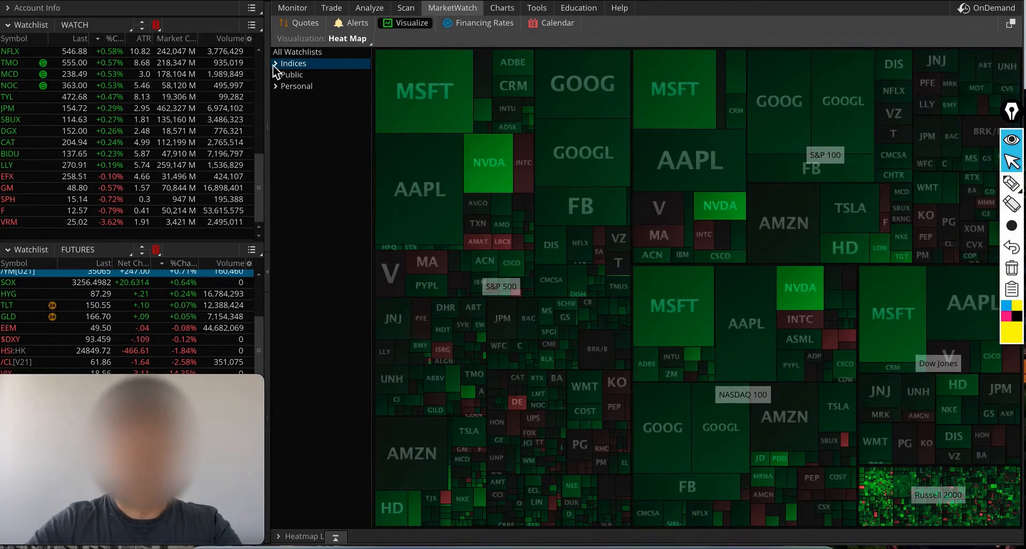
Expand Indices and show only the Dow Jones stocks grouped by sector.
{"action": "left_click", "coordinate": [276, 63]}
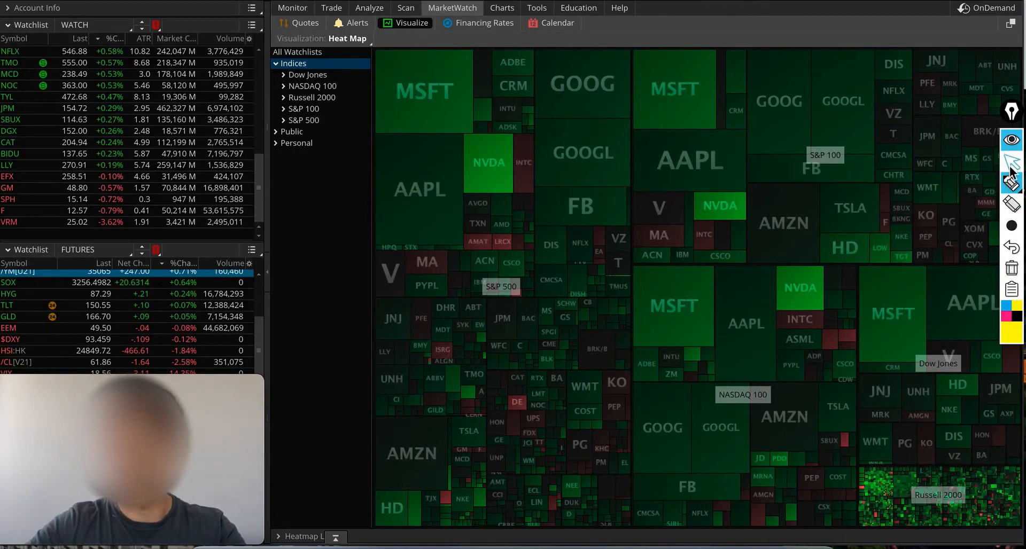
{"action": "left_click", "coordinate": [306, 75]}
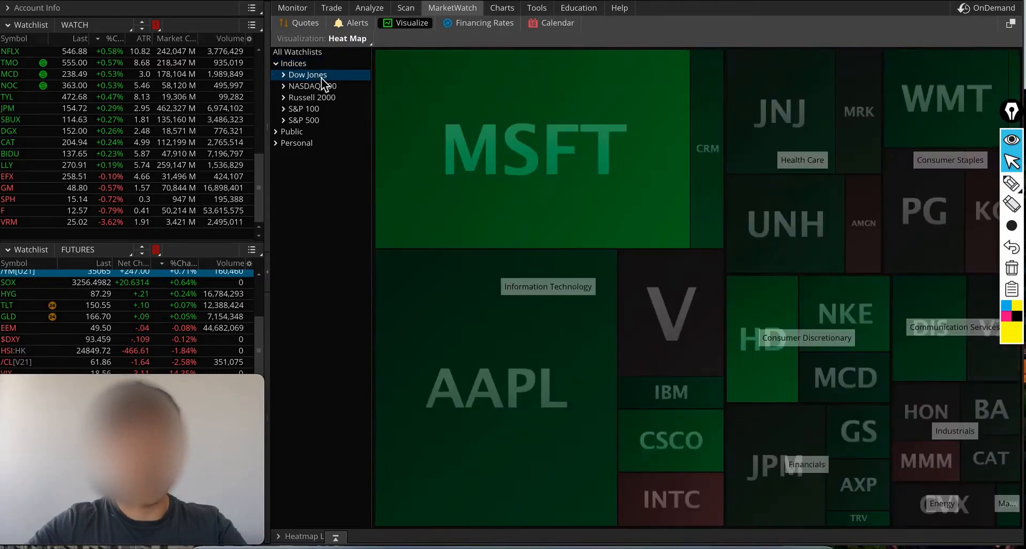
{"action": "mouse_move", "coordinate": [810, 116]}
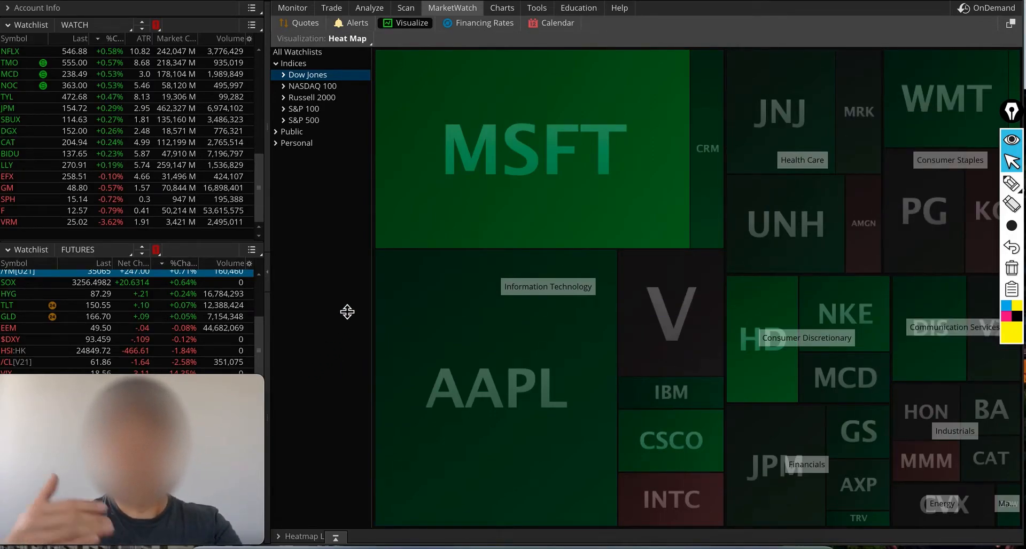
{"action": "mouse_move", "coordinate": [564, 153]}
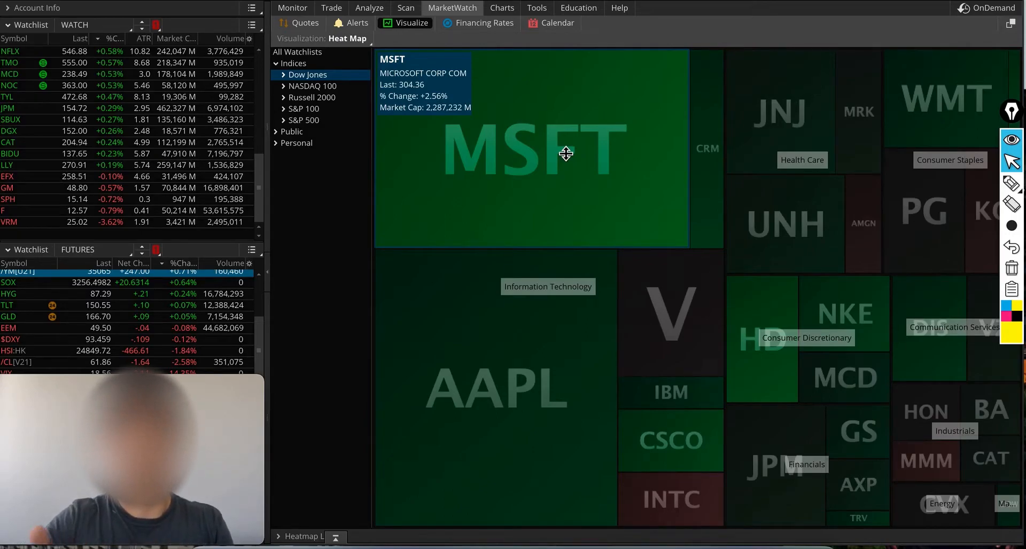
{"action": "mouse_move", "coordinate": [168, 338]}
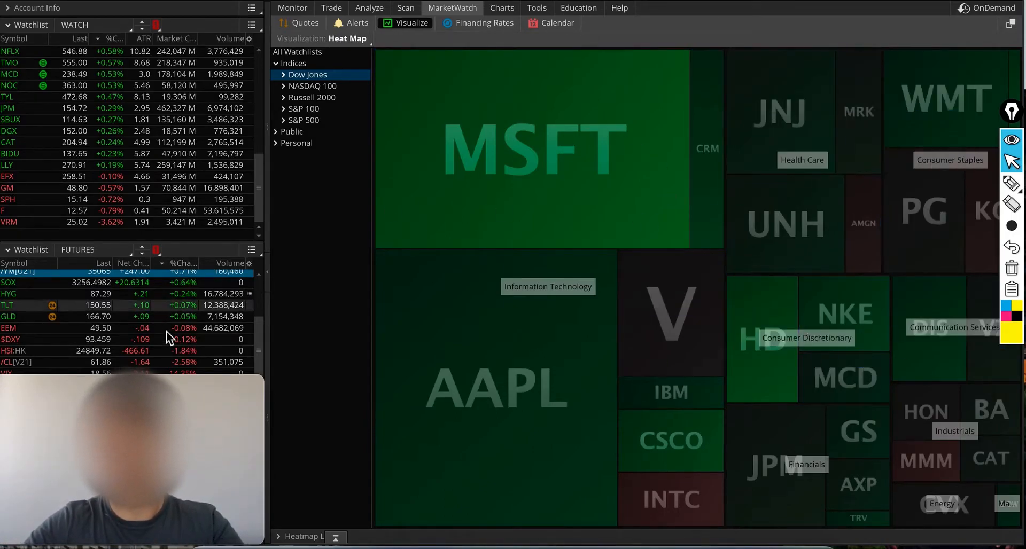
{"action": "mouse_move", "coordinate": [346, 366]}
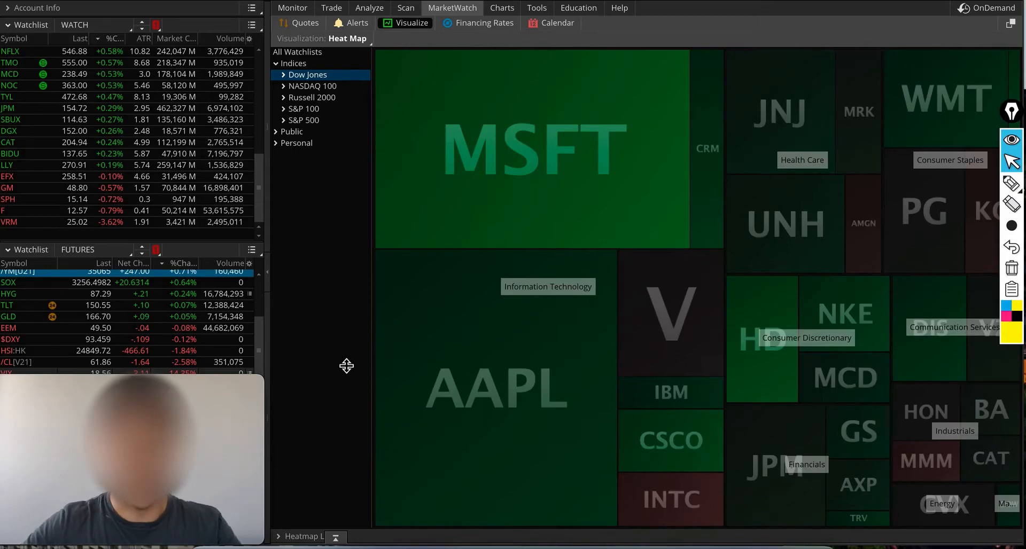
{"action": "mouse_move", "coordinate": [515, 179]}
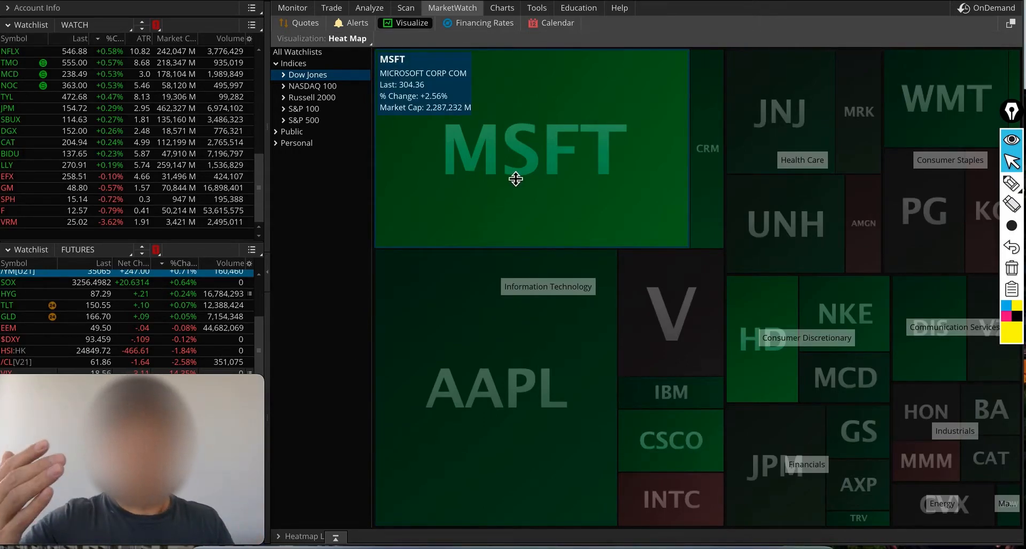
{"action": "mouse_move", "coordinate": [744, 389]}
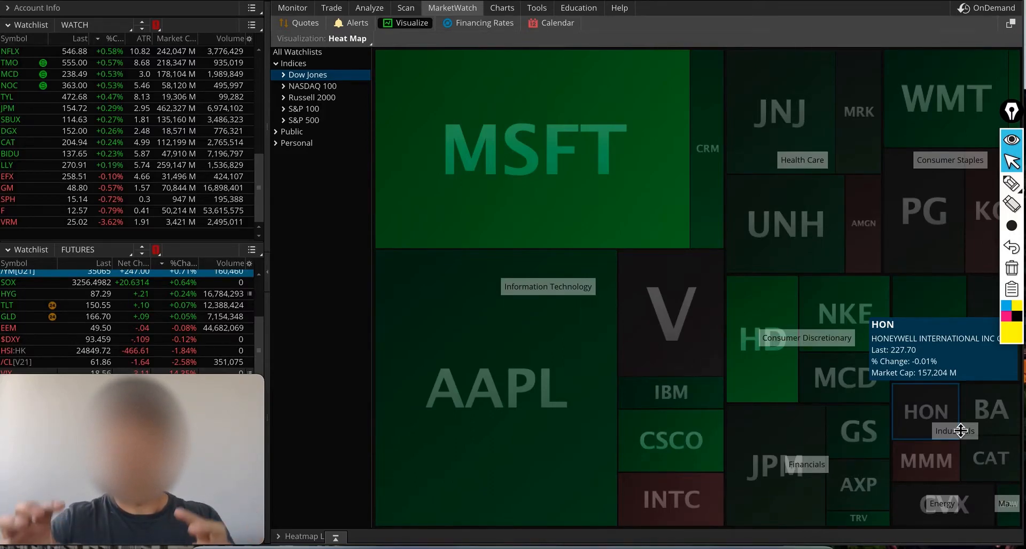
{"action": "mouse_move", "coordinate": [953, 461]}
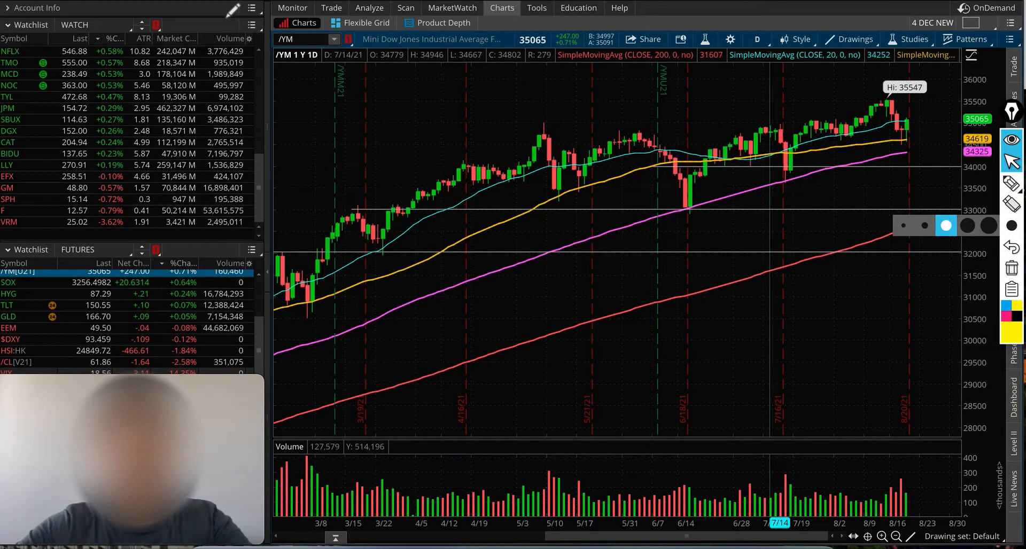
{"action": "left_click", "coordinate": [452, 8]}
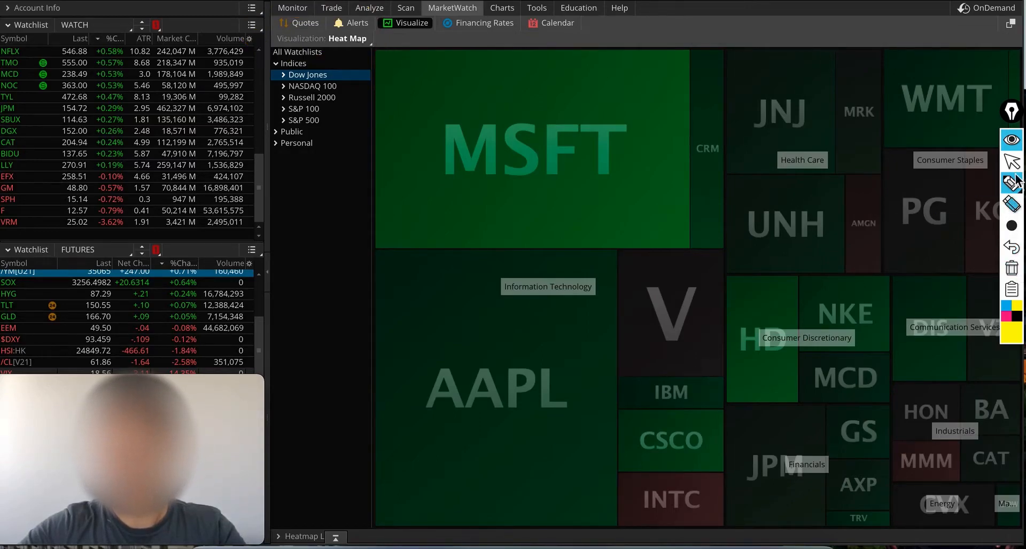
Switch the WFH watchlist visualization to Index Watch advancing/declining bars.
{"action": "left_click", "coordinate": [347, 38]}
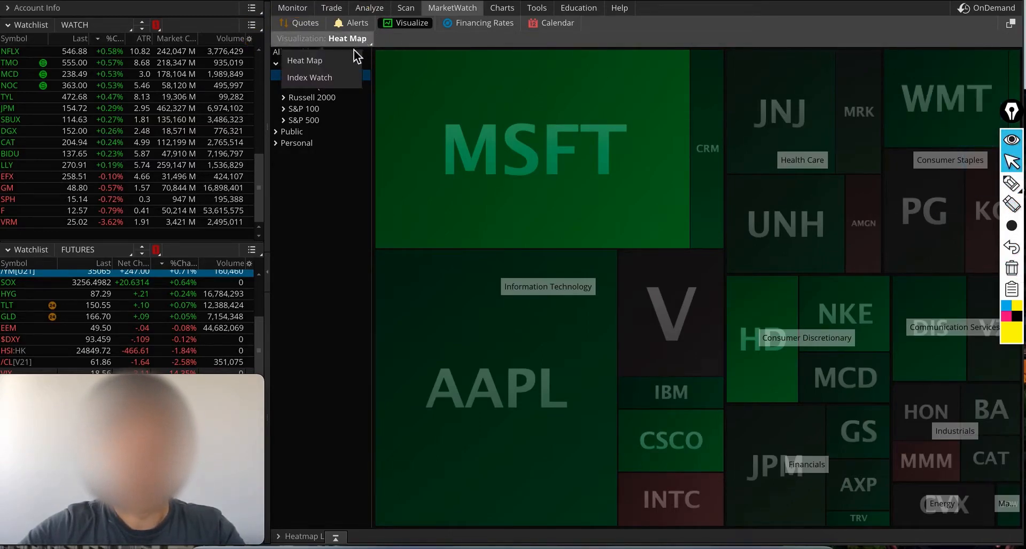
{"action": "mouse_move", "coordinate": [321, 77]}
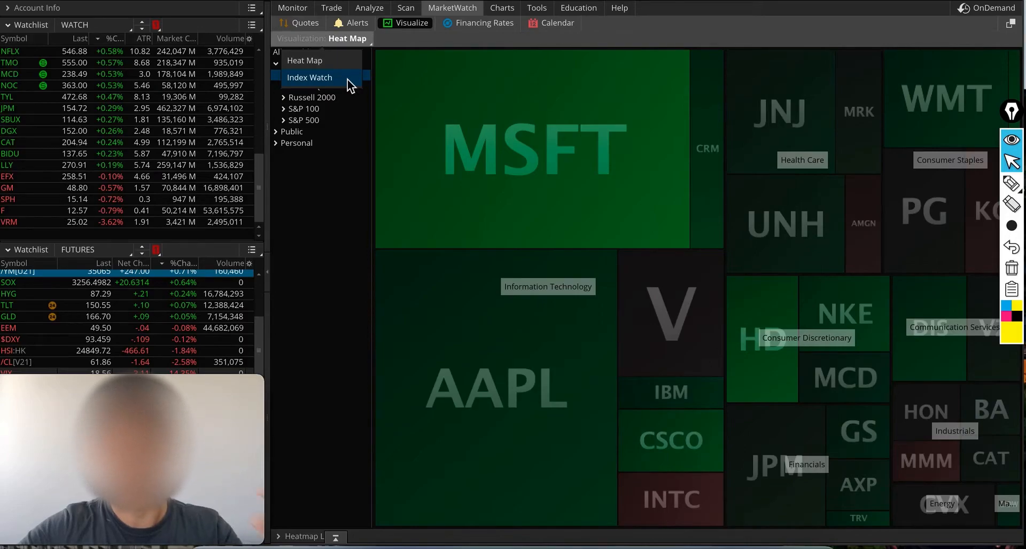
{"action": "left_click", "coordinate": [309, 77]}
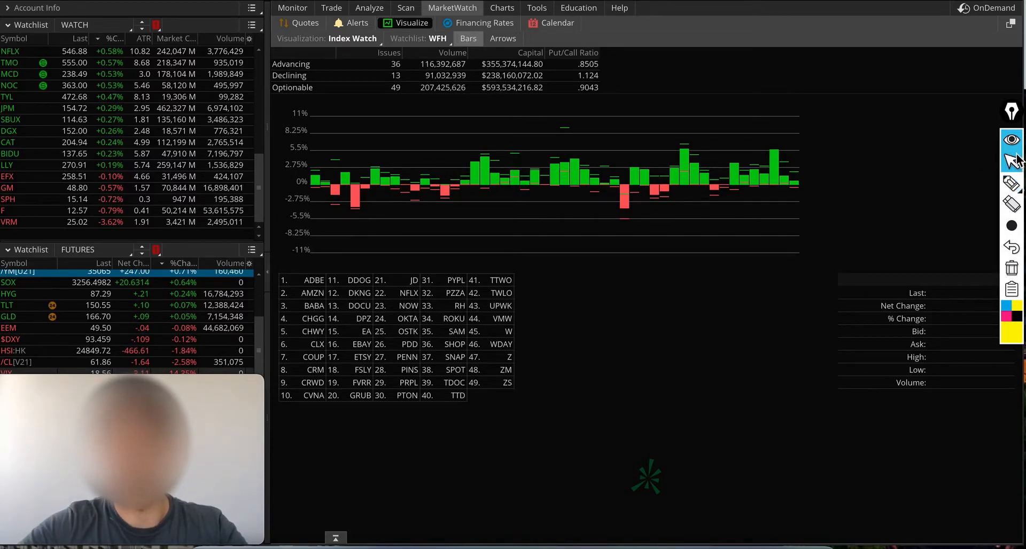
{"action": "left_click", "coordinate": [436, 38]}
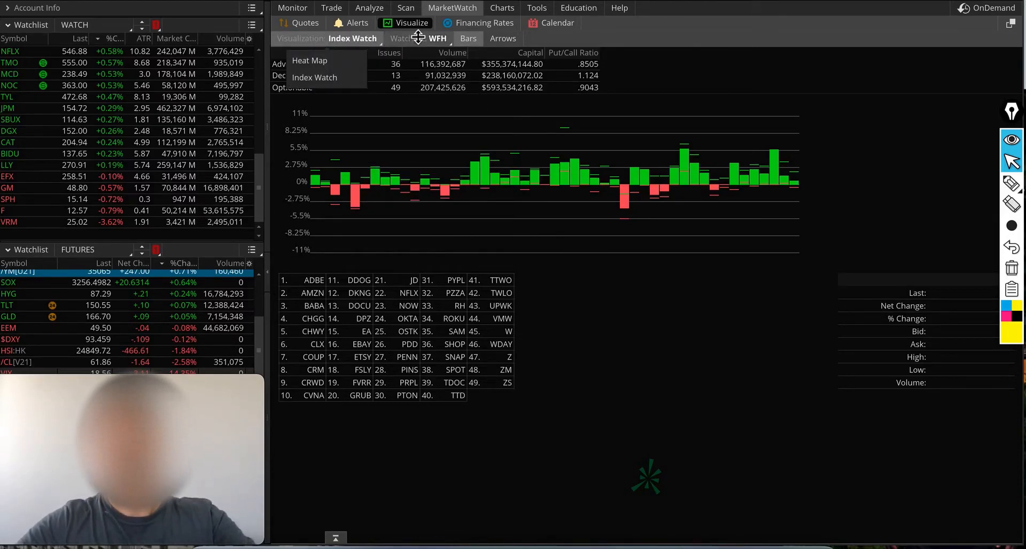
{"action": "left_click", "coordinate": [408, 38]}
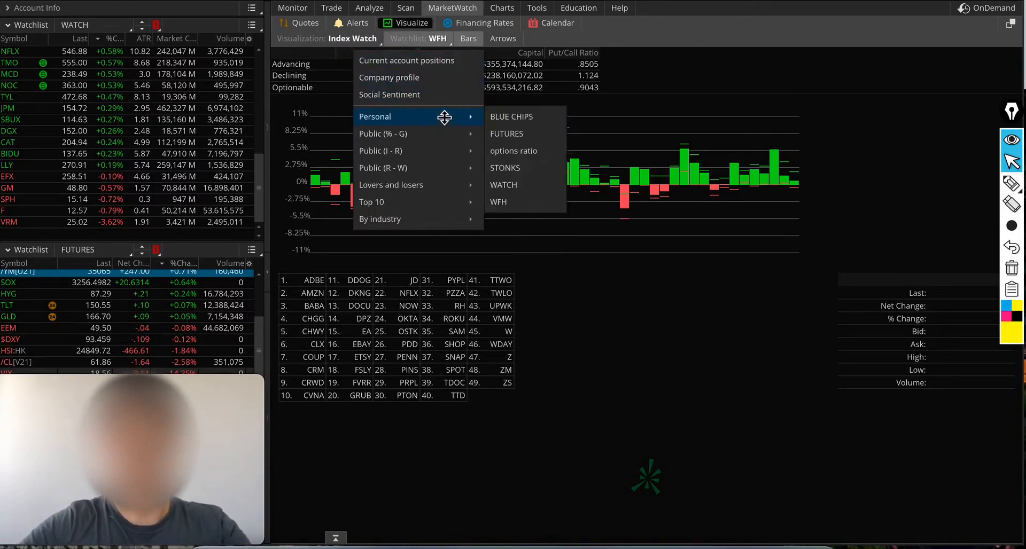
{"action": "mouse_move", "coordinate": [382, 134]}
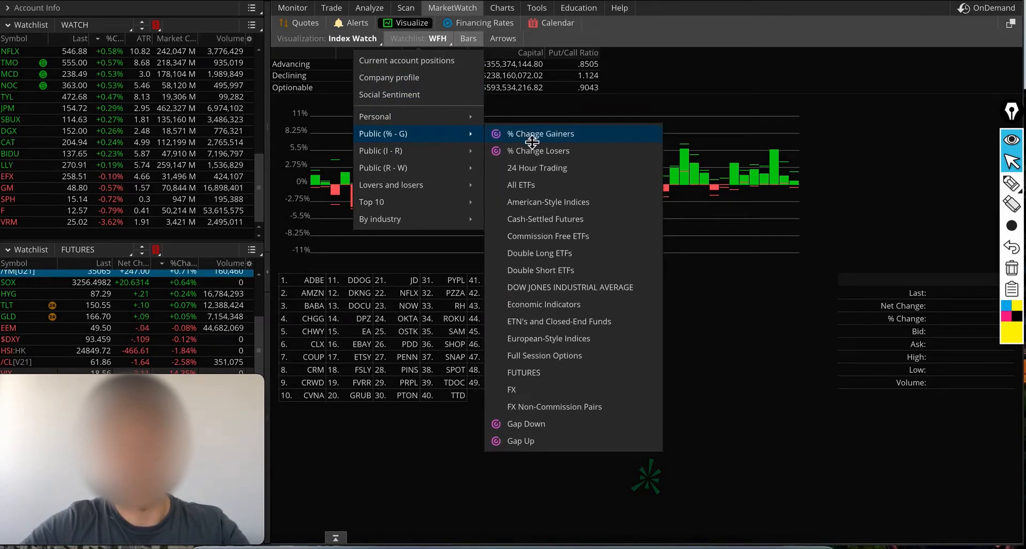
{"action": "left_click", "coordinate": [569, 287]}
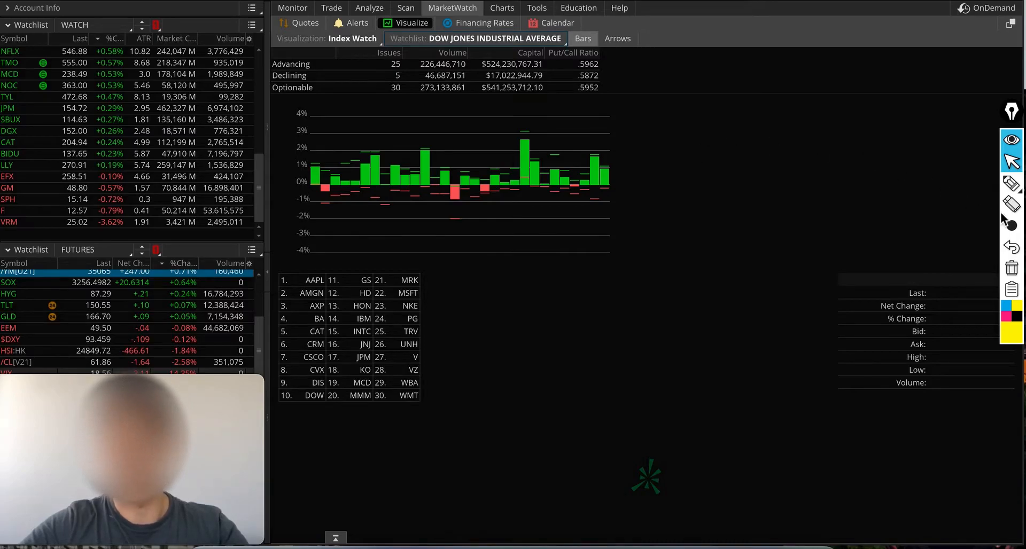
{"action": "left_click", "coordinate": [1011, 181]}
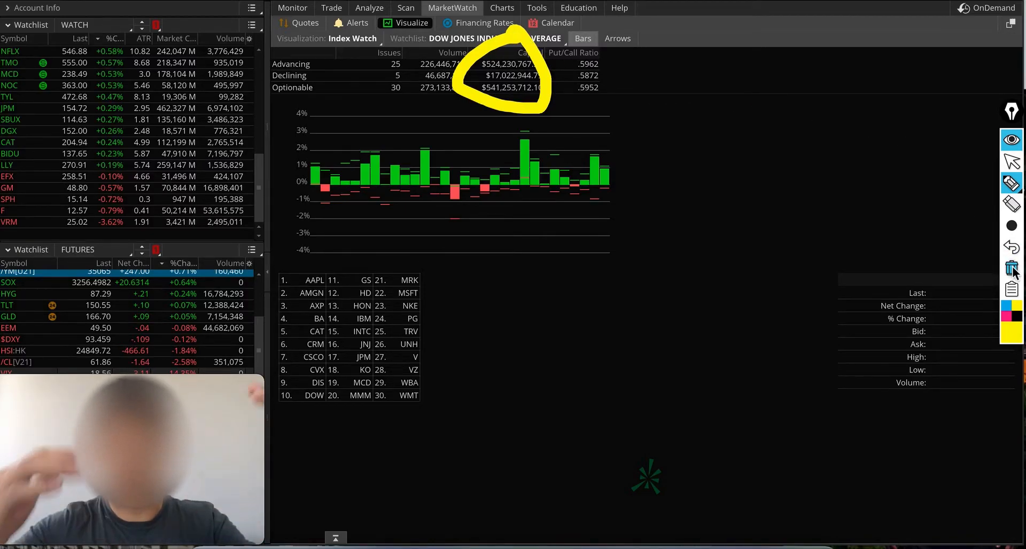
{"action": "left_click_drag", "start_coordinate": [249, 301], "coordinate": [366, 254]}
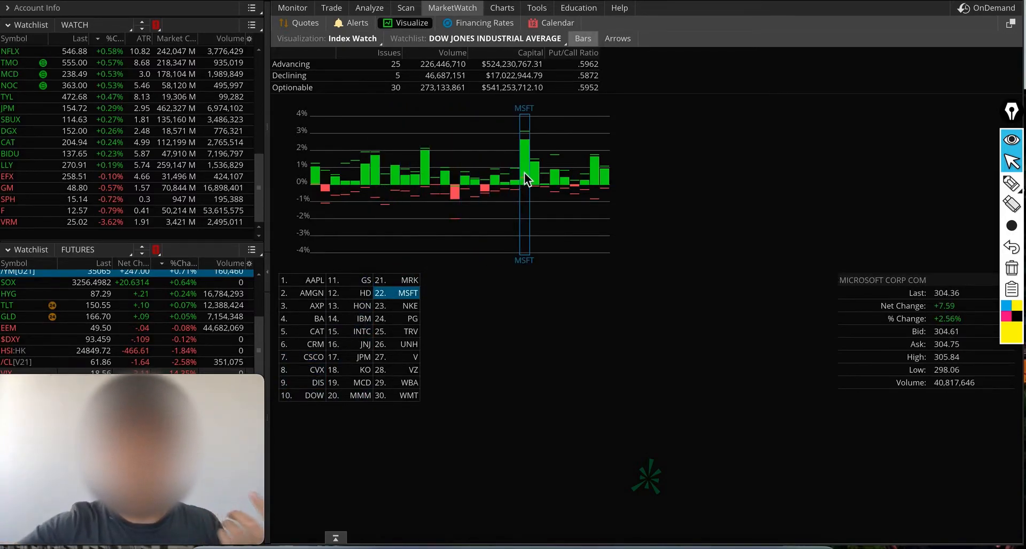
{"action": "mouse_move", "coordinate": [530, 163]}
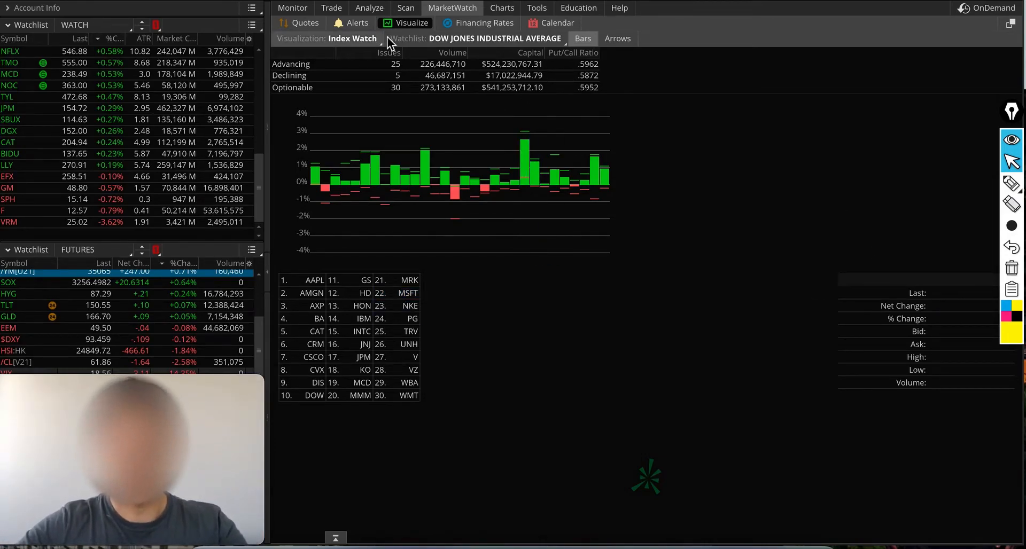
Switch back to Heat Map, view Russell 2000, then settle on the NASDAQ 100.
{"action": "left_click", "coordinate": [352, 38]}
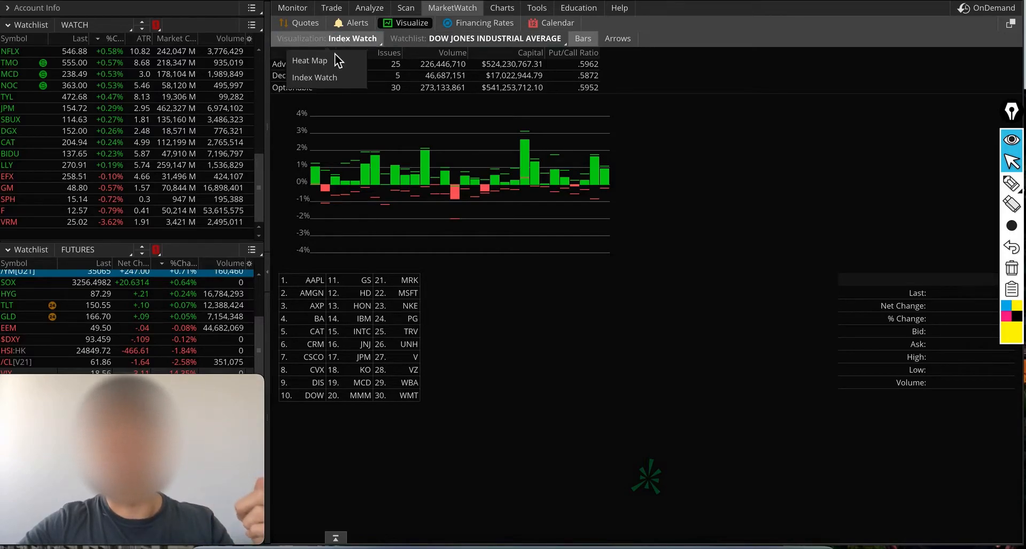
{"action": "left_click", "coordinate": [309, 60]}
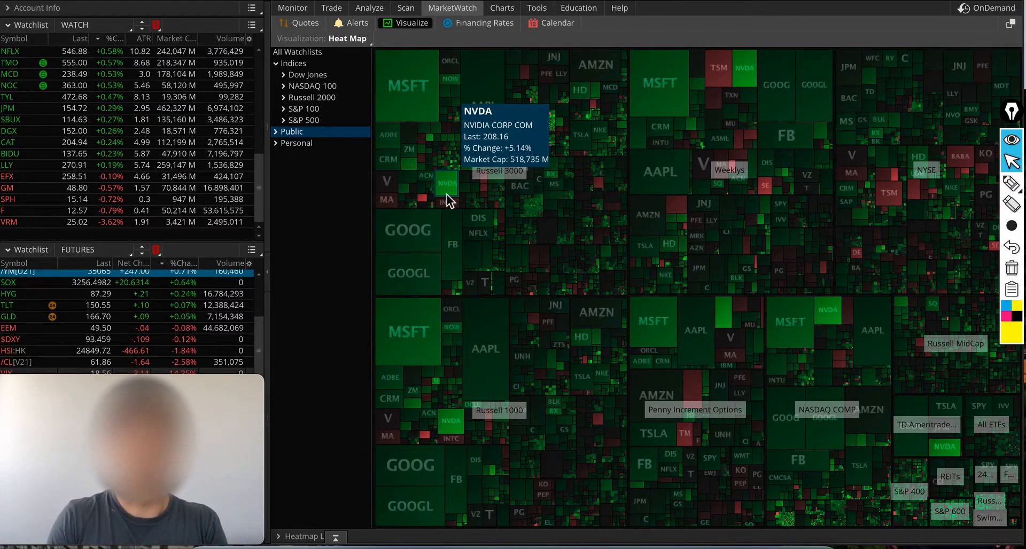
{"action": "mouse_move", "coordinate": [317, 134]}
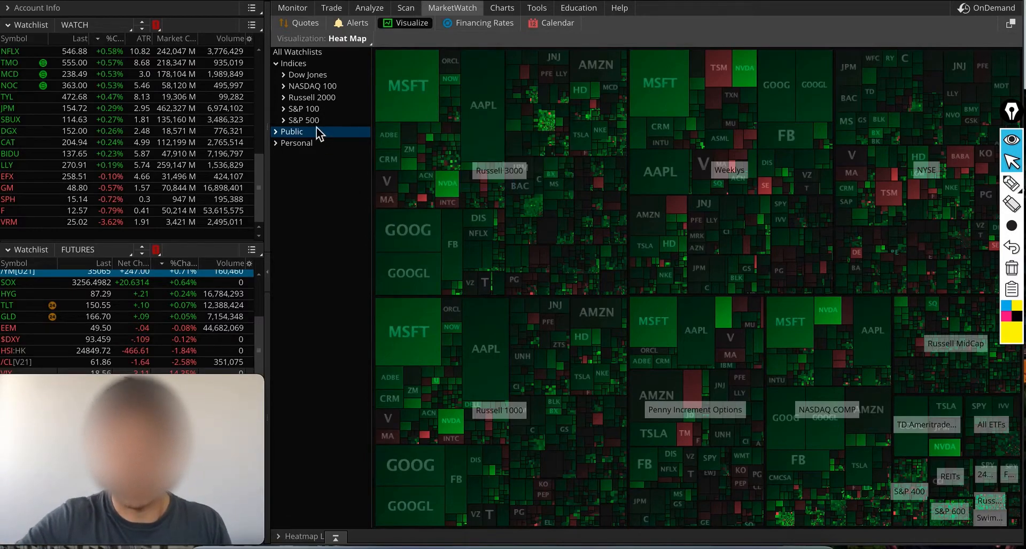
{"action": "left_click", "coordinate": [312, 96]}
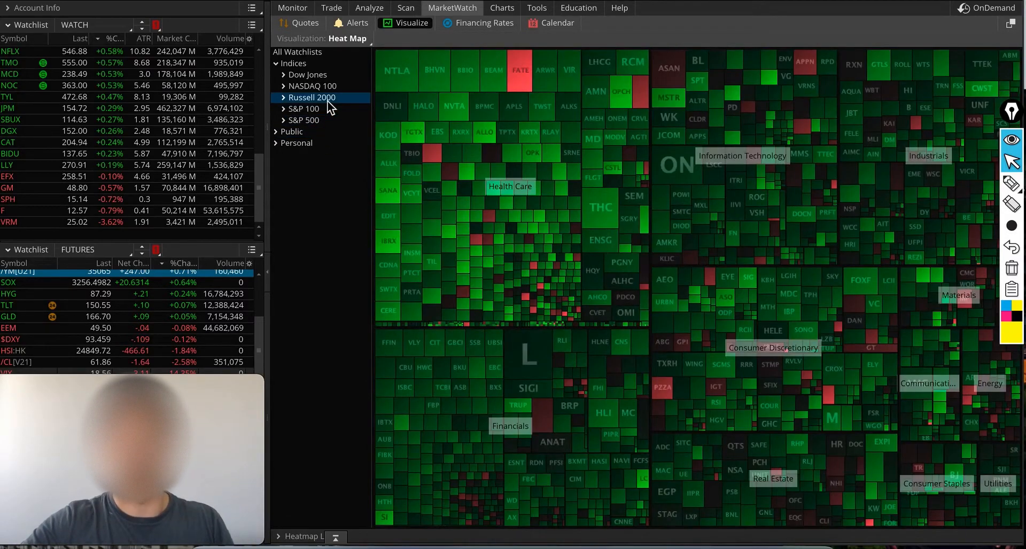
{"action": "left_click", "coordinate": [312, 86]}
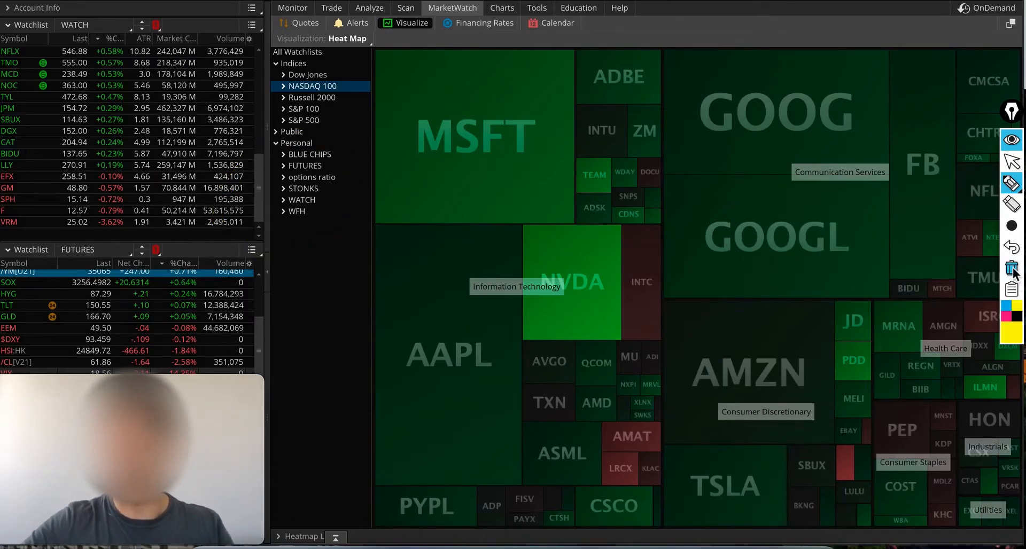
Show the heat map of the personal WFH watchlist, with AMZN largest.
{"action": "left_click", "coordinate": [309, 154]}
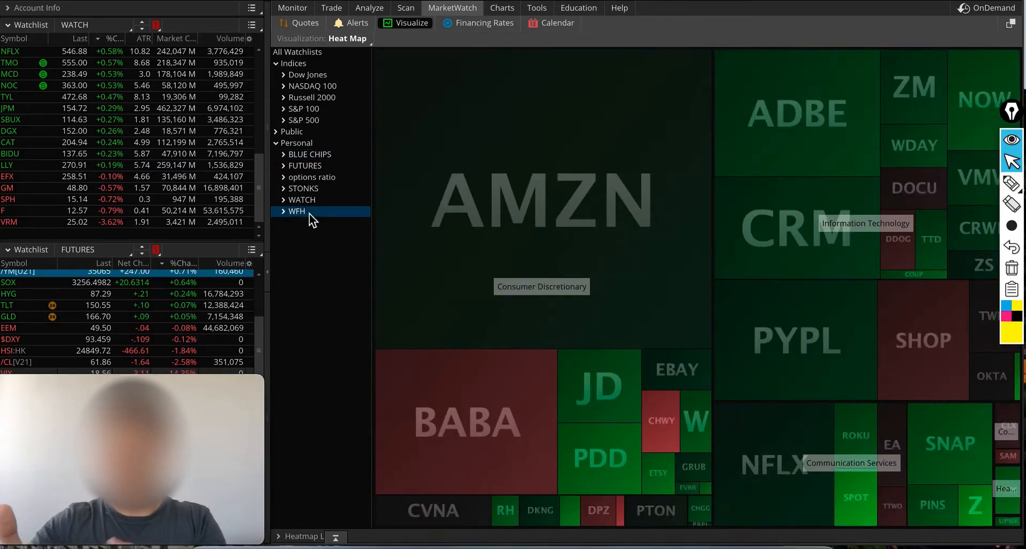
{"action": "mouse_move", "coordinate": [621, 160]}
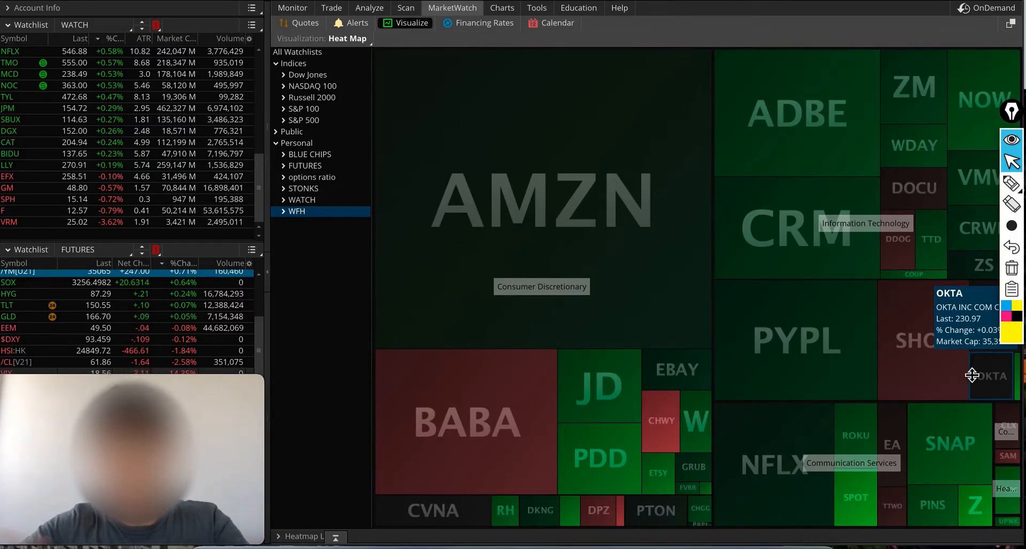
{"action": "mouse_move", "coordinate": [980, 190]}
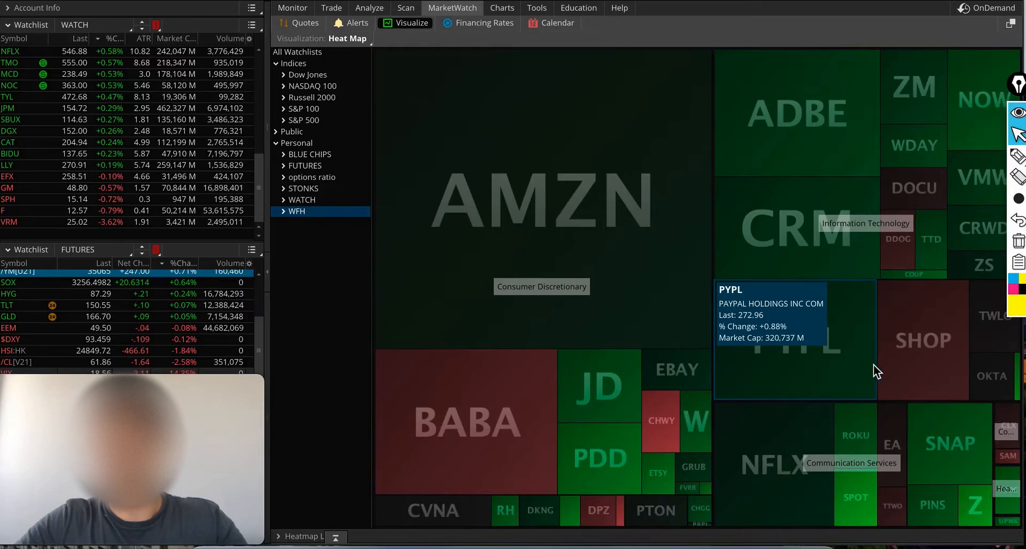
{"action": "mouse_move", "coordinate": [897, 247]}
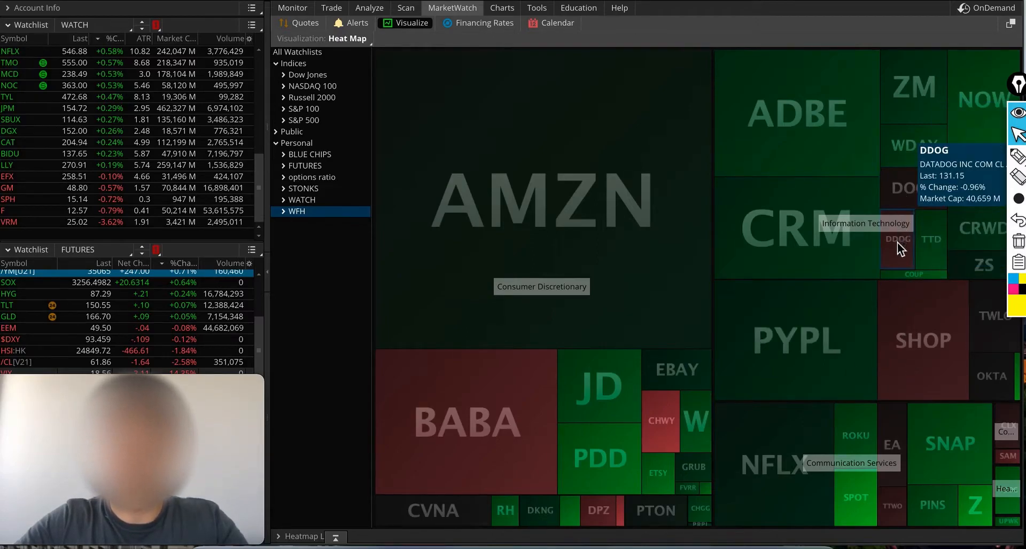
{"action": "mouse_move", "coordinate": [892, 445]}
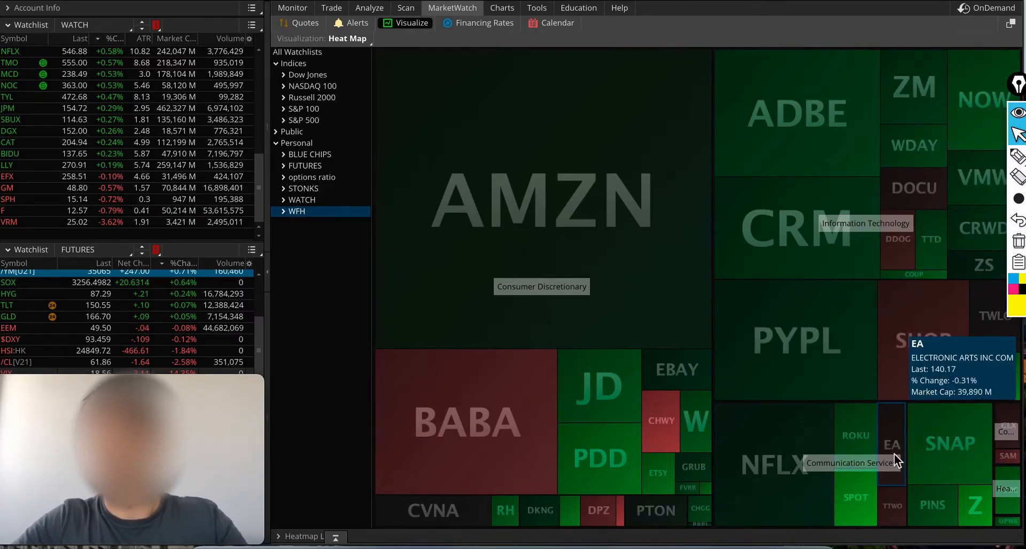
{"action": "mouse_move", "coordinate": [889, 130]}
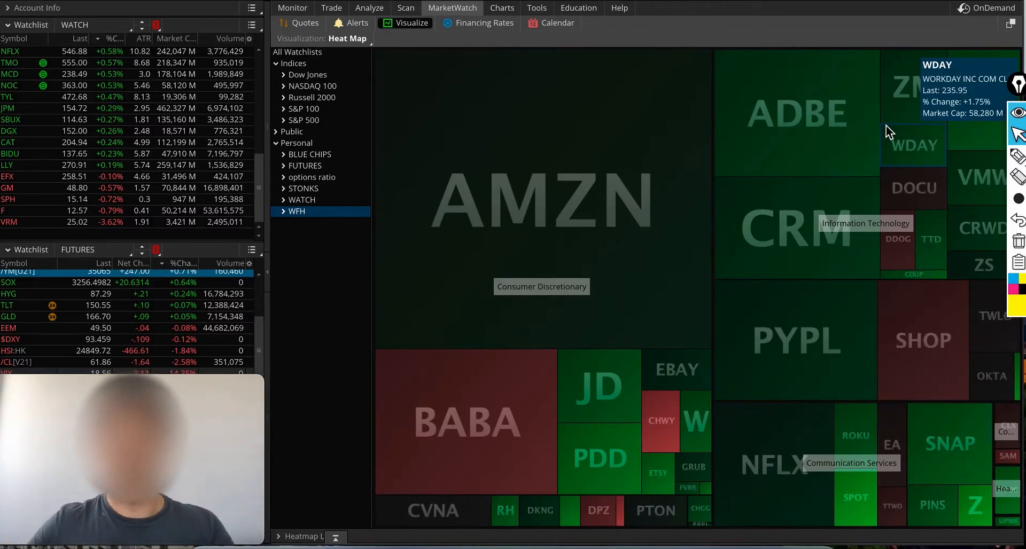
{"action": "mouse_move", "coordinate": [854, 494]}
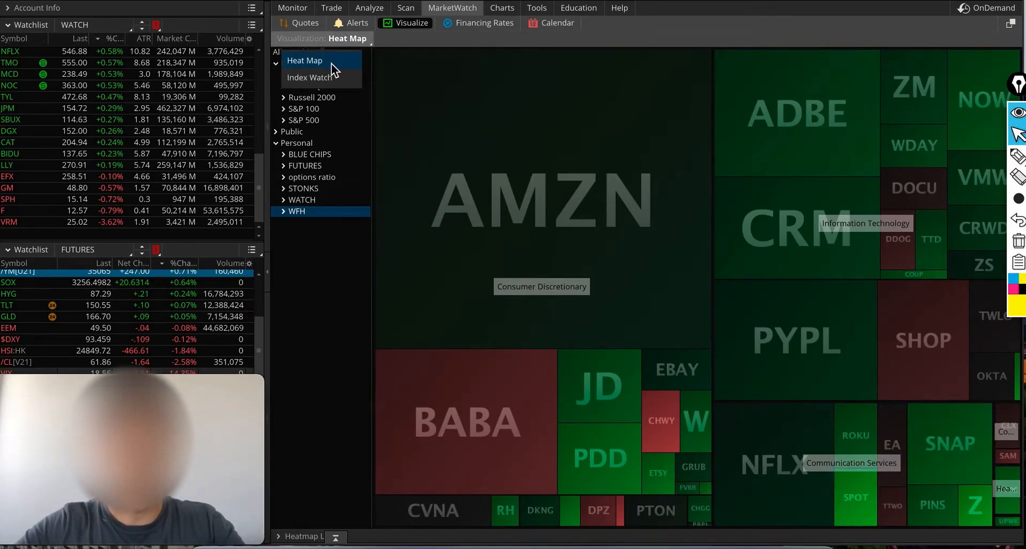
Show WFH as Index Watch bars, then return to the /YM one-year daily chart.
{"action": "left_click", "coordinate": [309, 77]}
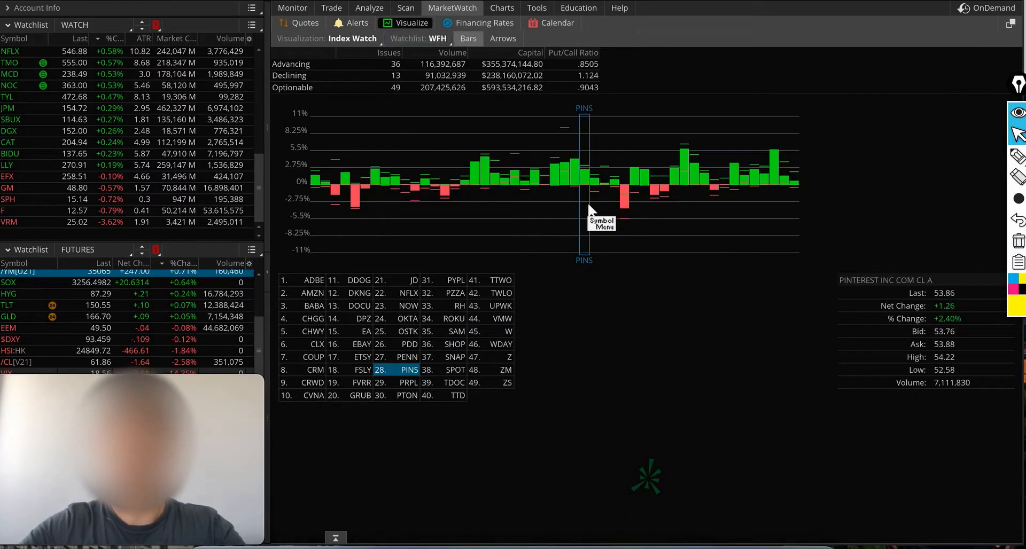
{"action": "mouse_move", "coordinate": [991, 144]}
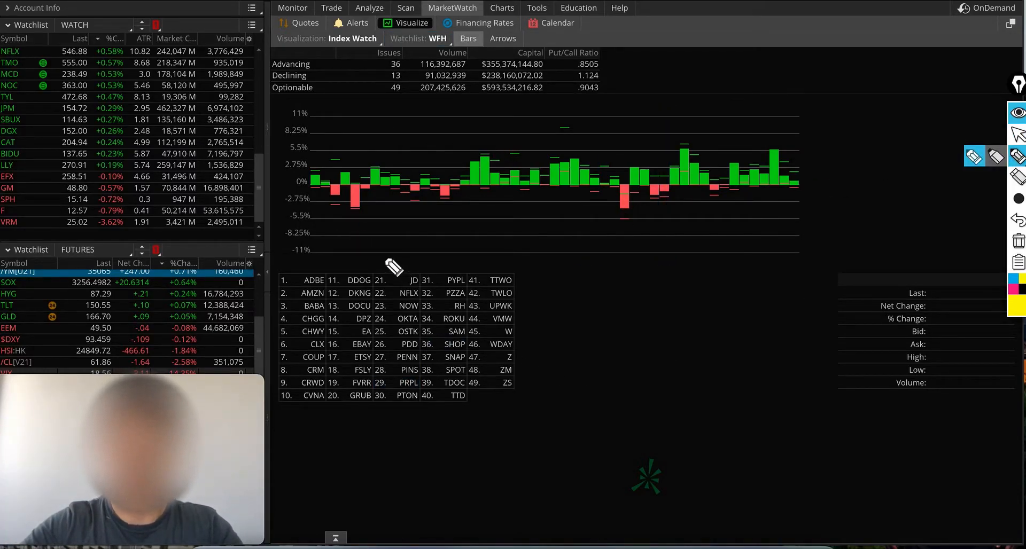
{"action": "left_click_drag", "start_coordinate": [376, 253], "coordinate": [513, 455]}
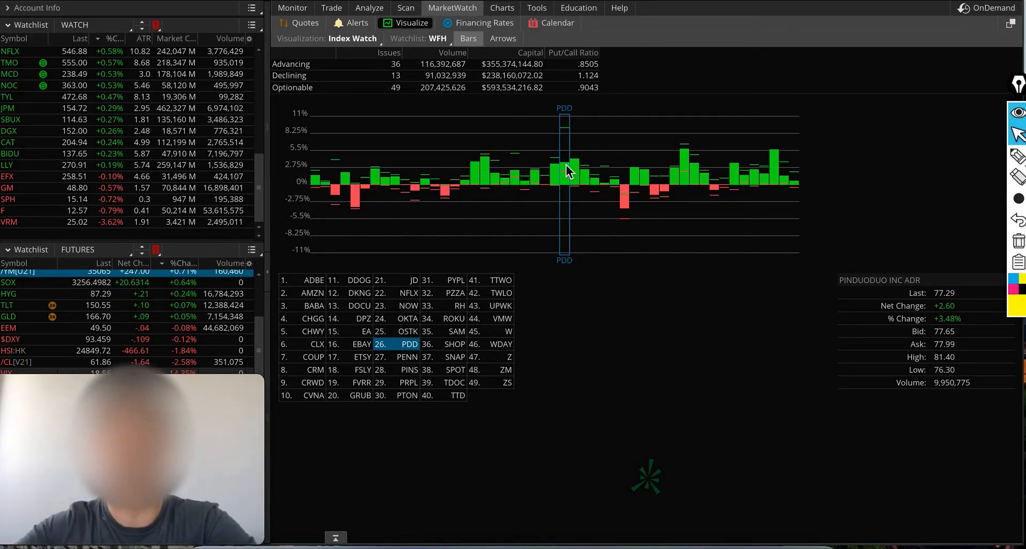
{"action": "left_click", "coordinate": [684, 170]}
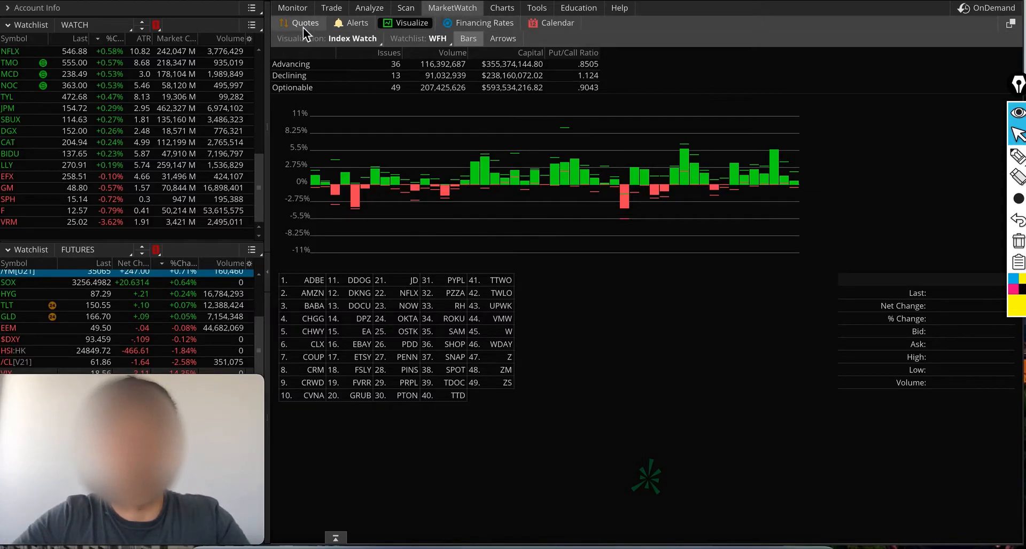
{"action": "left_click", "coordinate": [502, 8]}
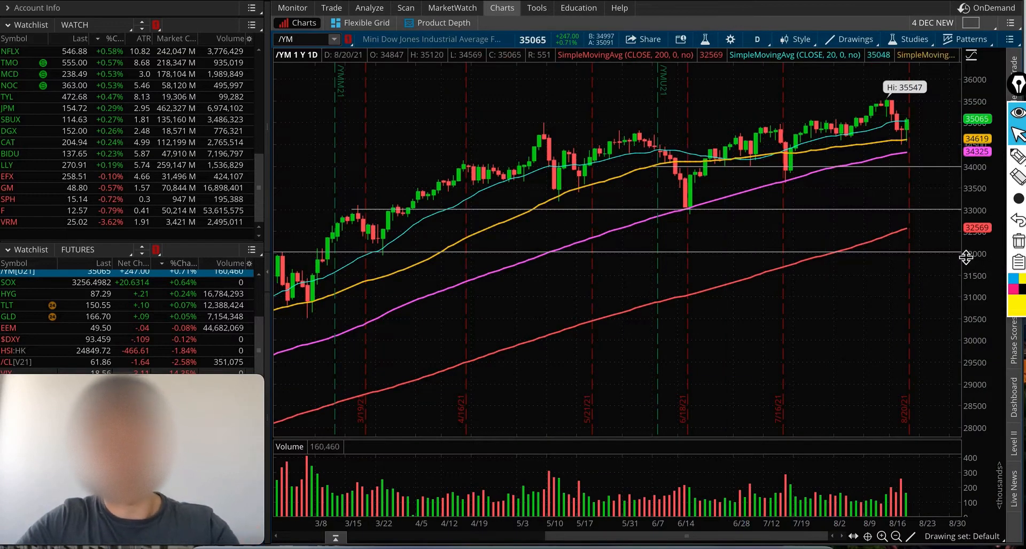